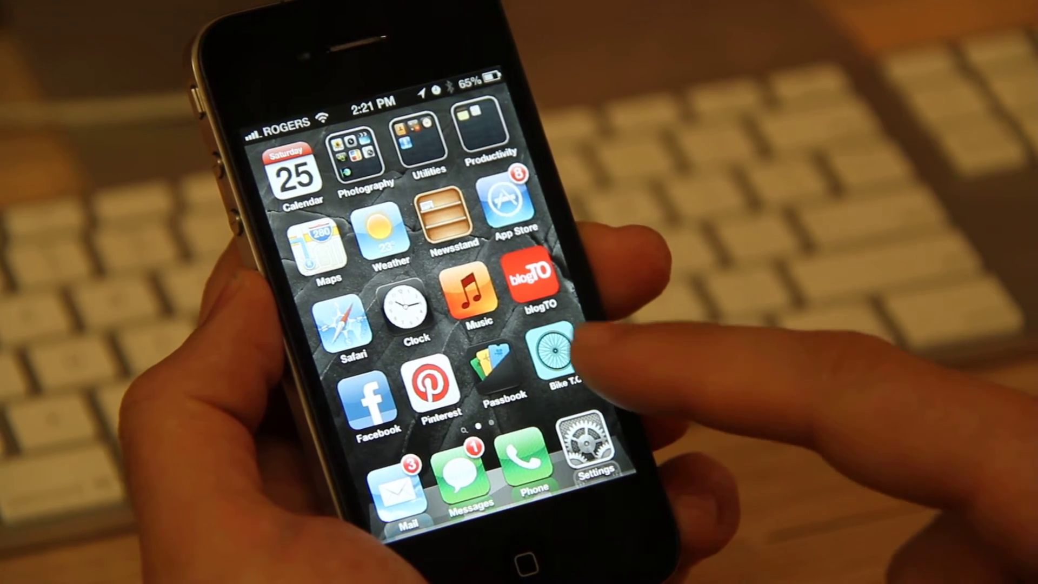
# Launch Bike T.O. from the home screen to reach its new-ride screen
pyautogui.click(555, 348)
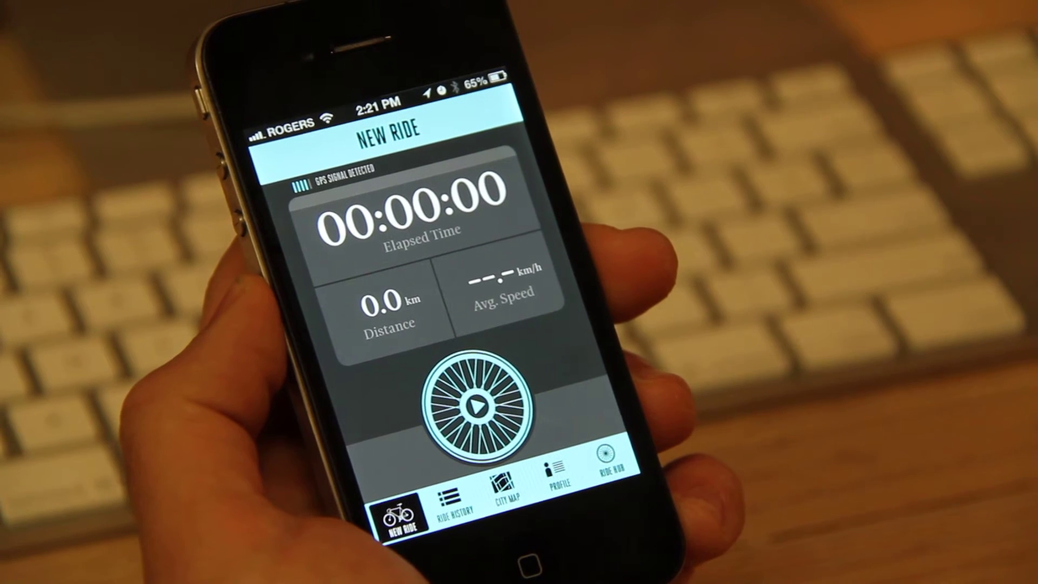
# Record a ride and finish it, reaching the 'Ride to Work' Commute save form
pyautogui.click(471, 405)
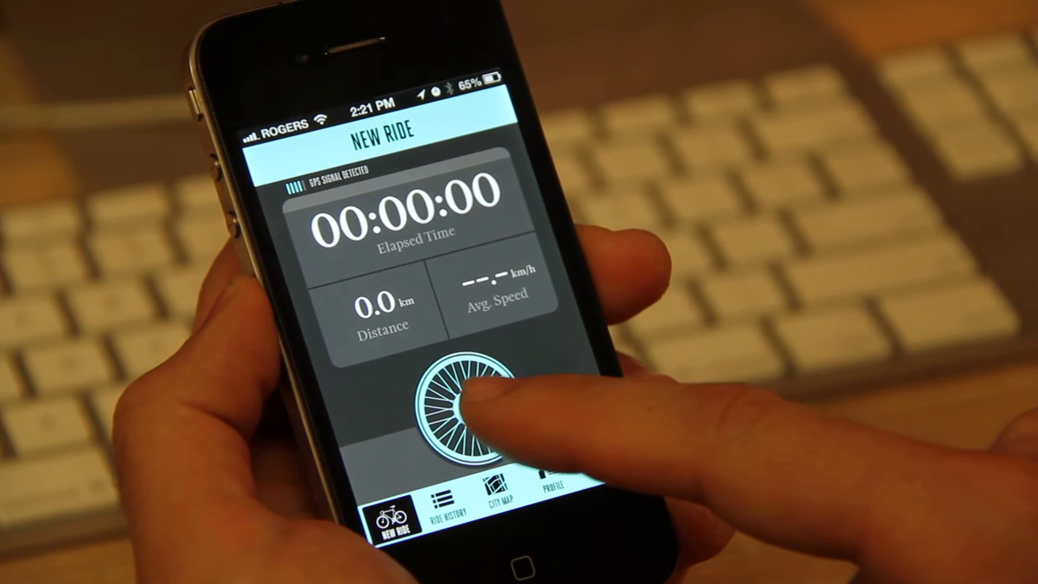
pyautogui.click(460, 408)
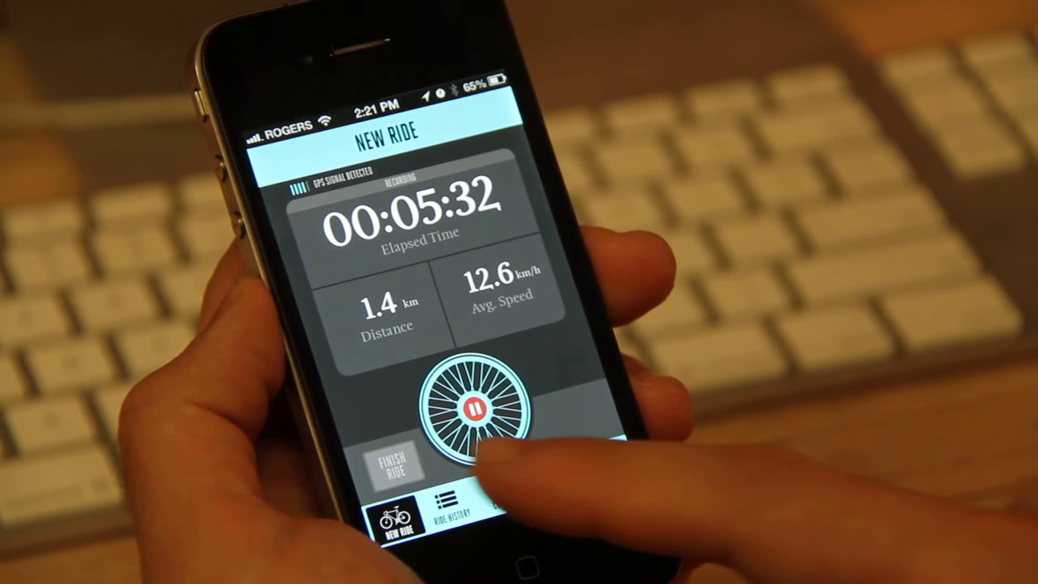
pyautogui.click(392, 460)
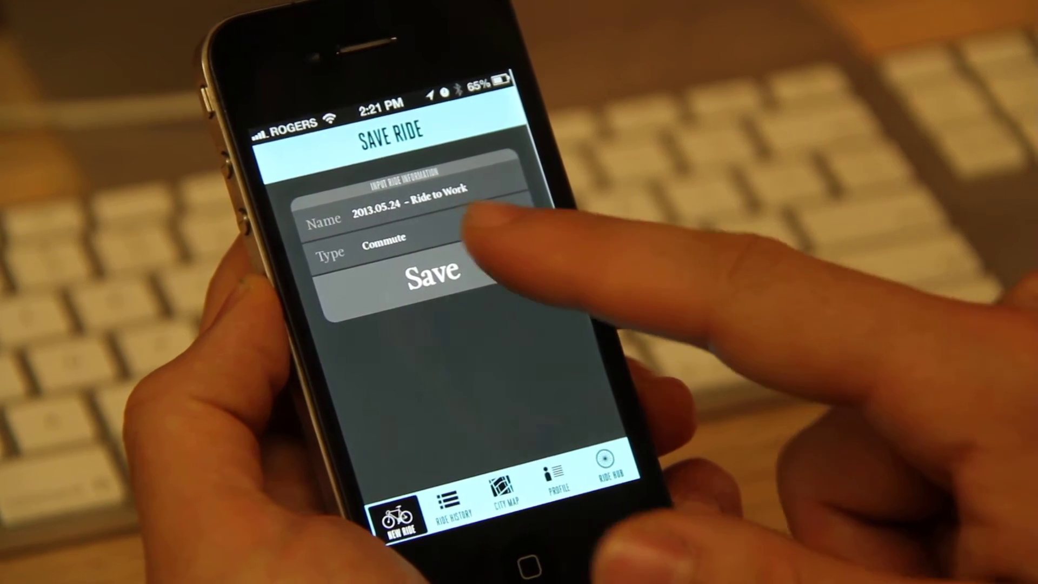
# Save 'Ride to Work', view its 1.4 km route detail, then show the Toronto map
pyautogui.click(433, 274)
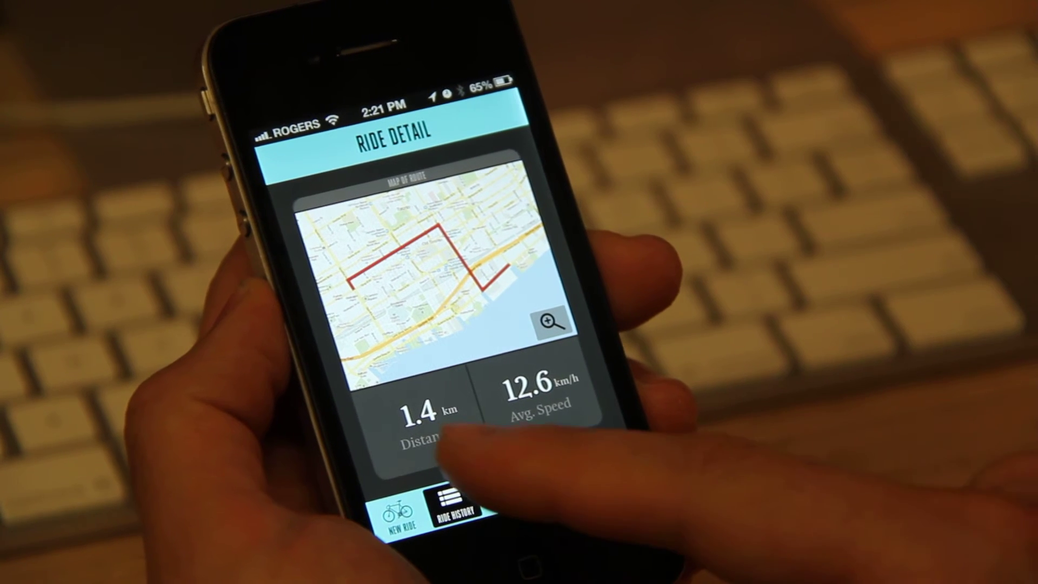
pyautogui.click(452, 513)
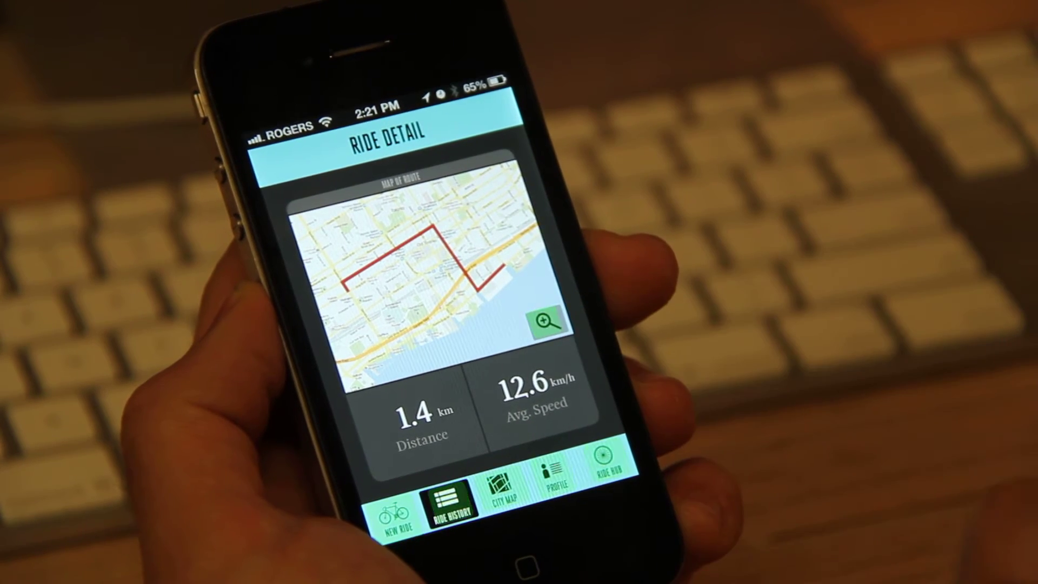
pyautogui.click(547, 320)
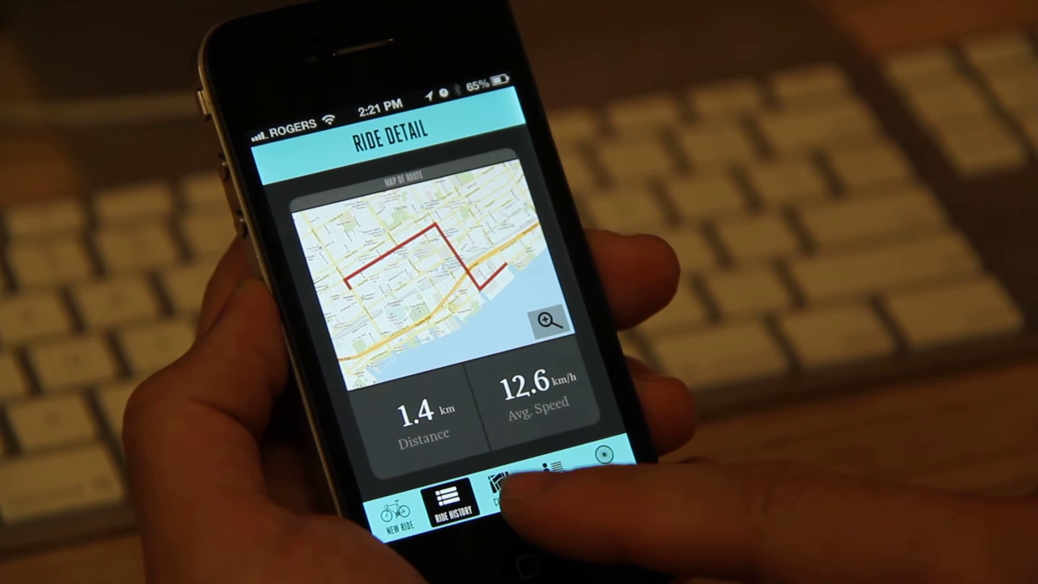
pyautogui.click(507, 492)
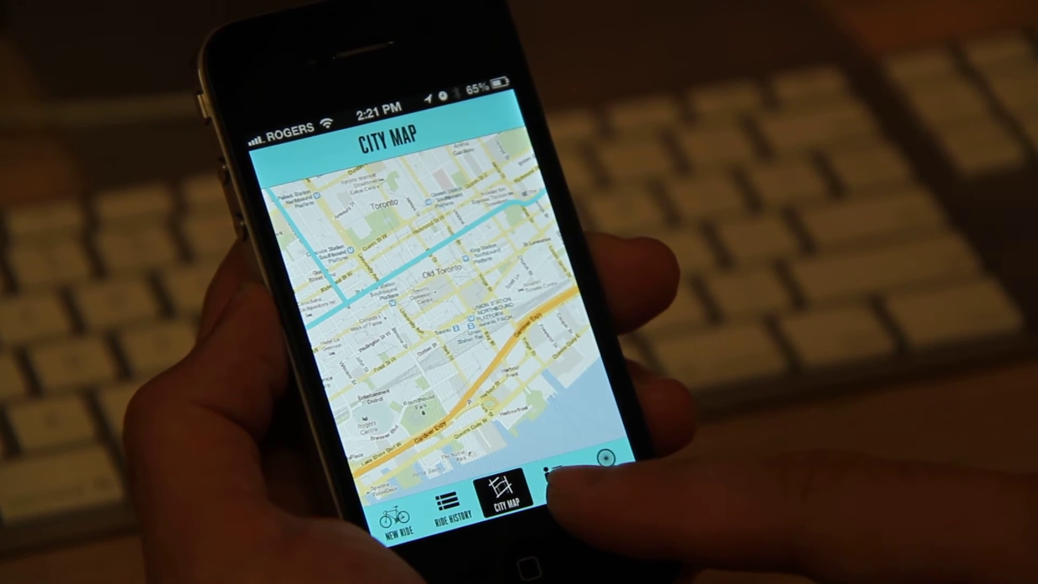
# Show the profile with 8 rides, 46.2 km, 11.3 km/h and 1380 points
pyautogui.click(556, 482)
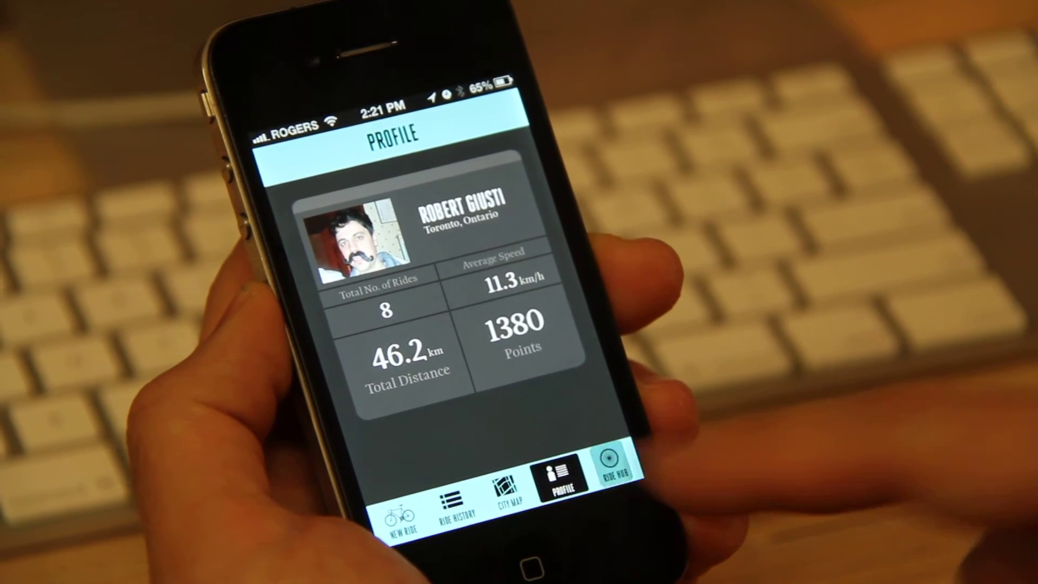
# Show the How to Earn Points list from the Ride Hub
pyautogui.click(613, 462)
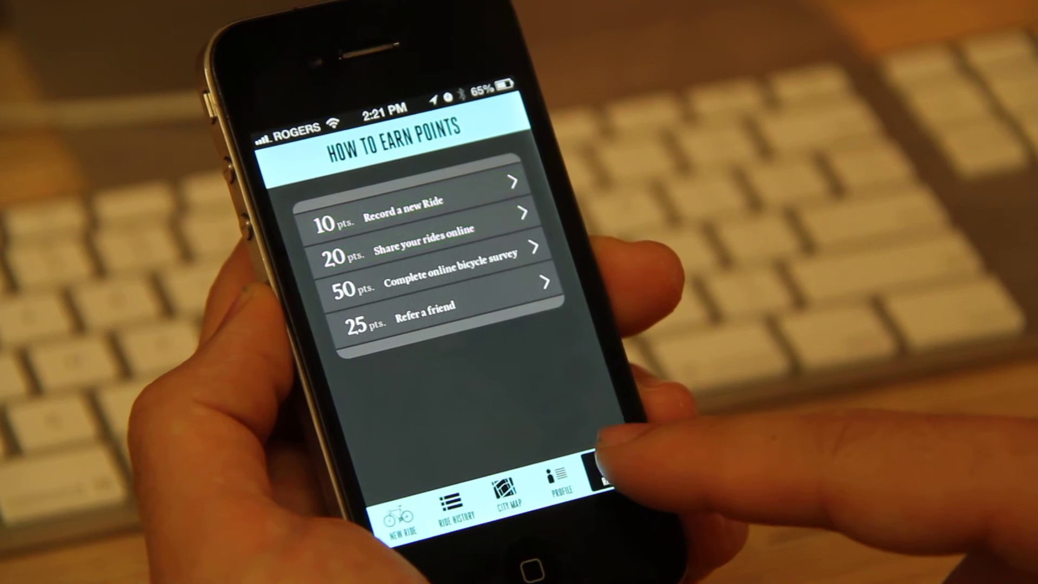
# View the Redeem Points rewards list with 1380 points, then return to the Hub
pyautogui.click(612, 463)
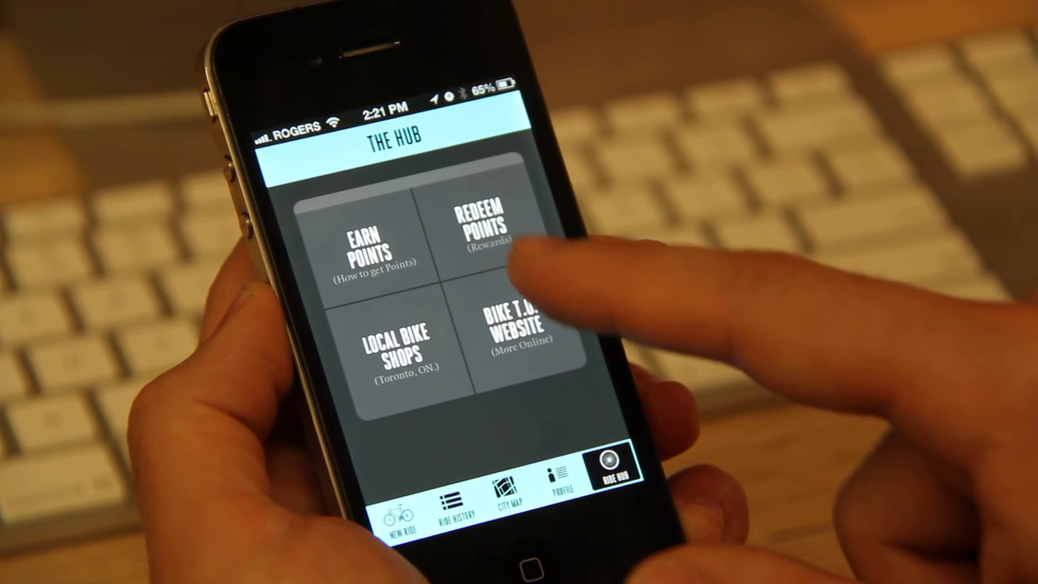
pyautogui.click(488, 232)
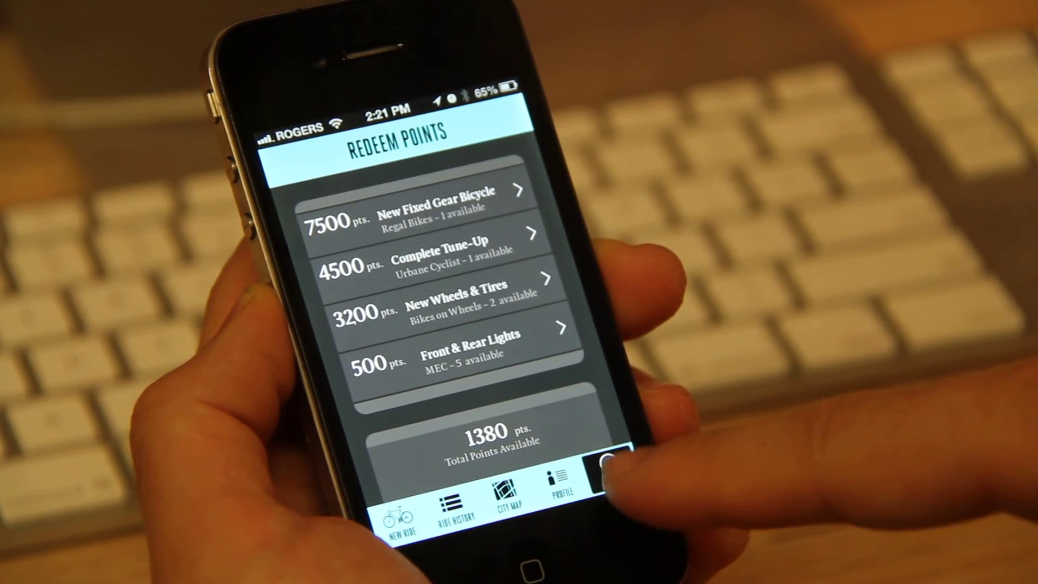
pyautogui.click(605, 463)
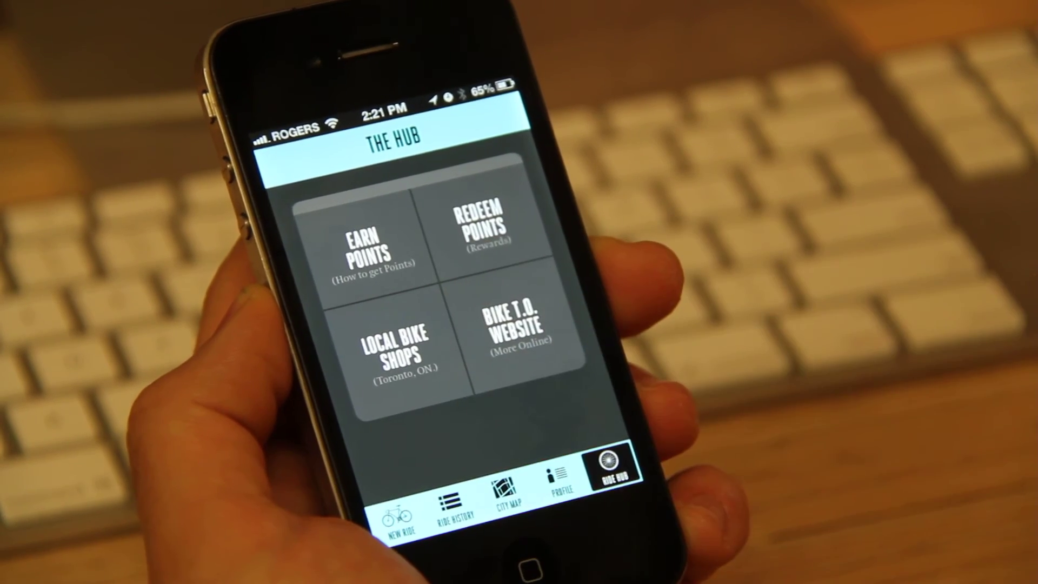
pyautogui.click(395, 345)
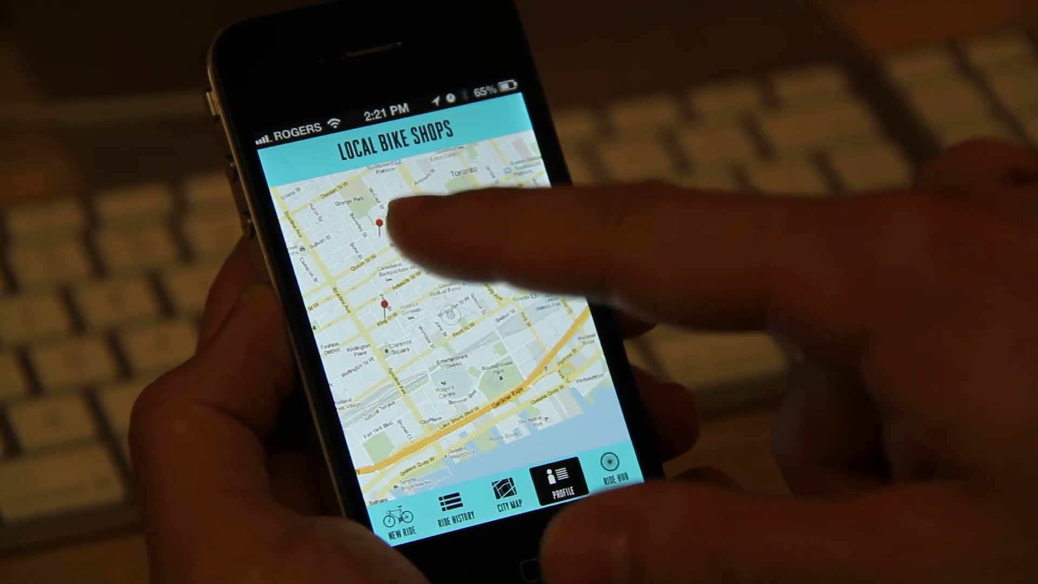
pyautogui.click(380, 221)
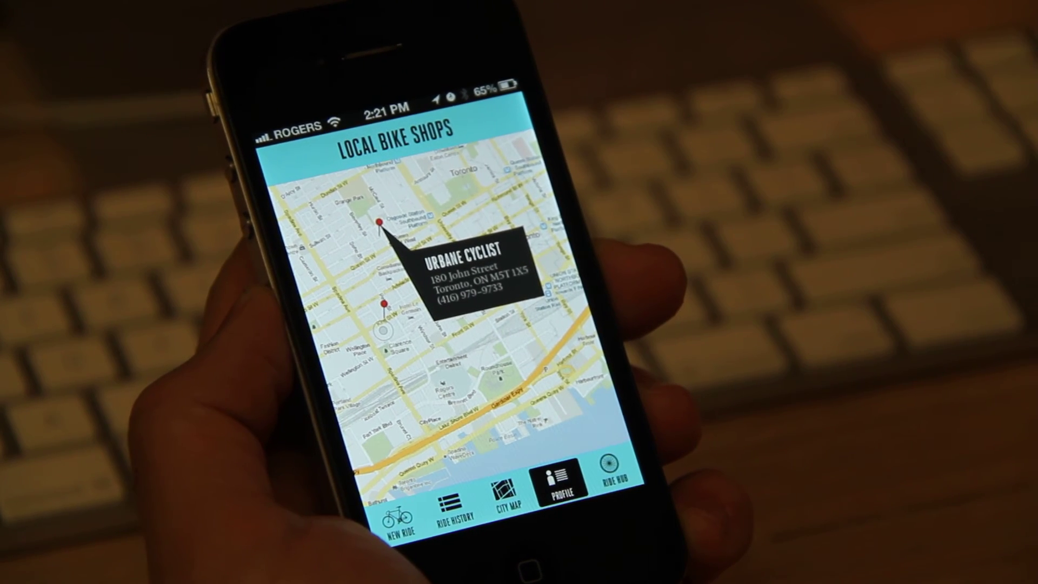
pyautogui.click(606, 480)
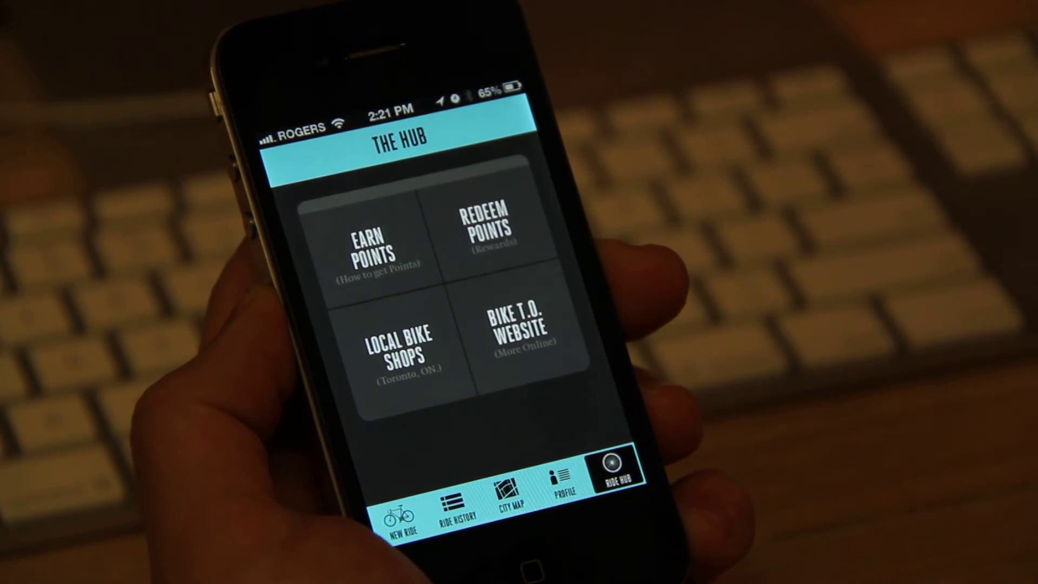